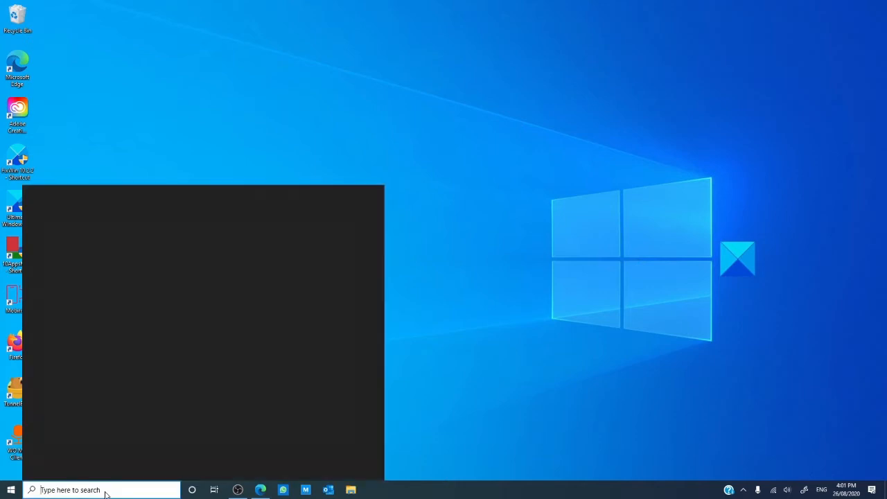
# Step: Search Windows Start for 'device' so Device Manager appears in the results
pyautogui.write('device')
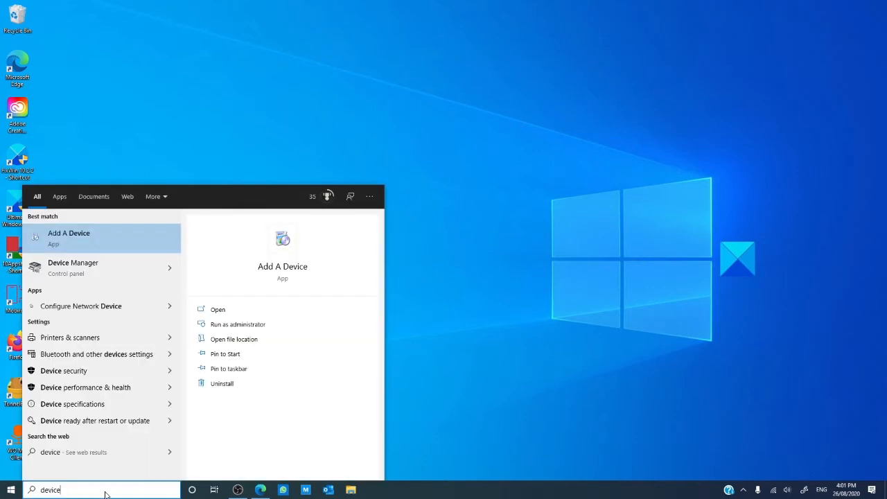
pyautogui.moveTo(72, 267)
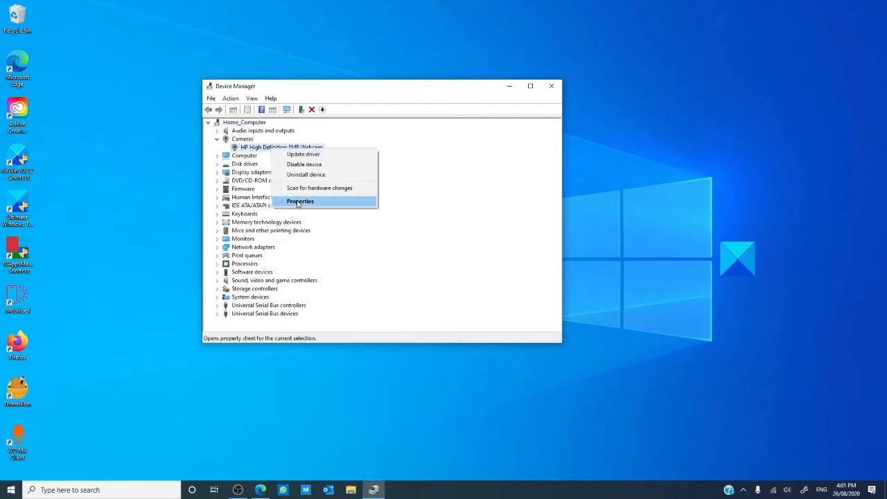
# Step: View the HP webcam's driver information and installed driver file details (provider Microsoft, 21/06/2006)
pyautogui.click(299, 201)
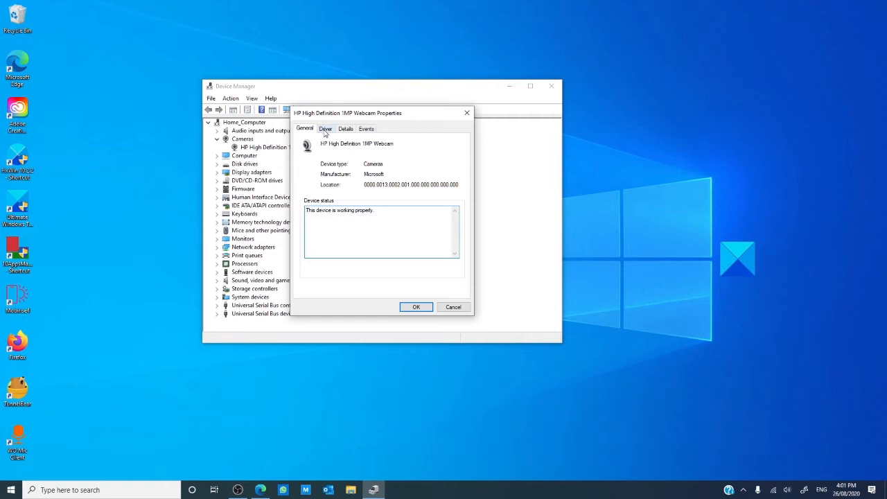
pyautogui.click(326, 127)
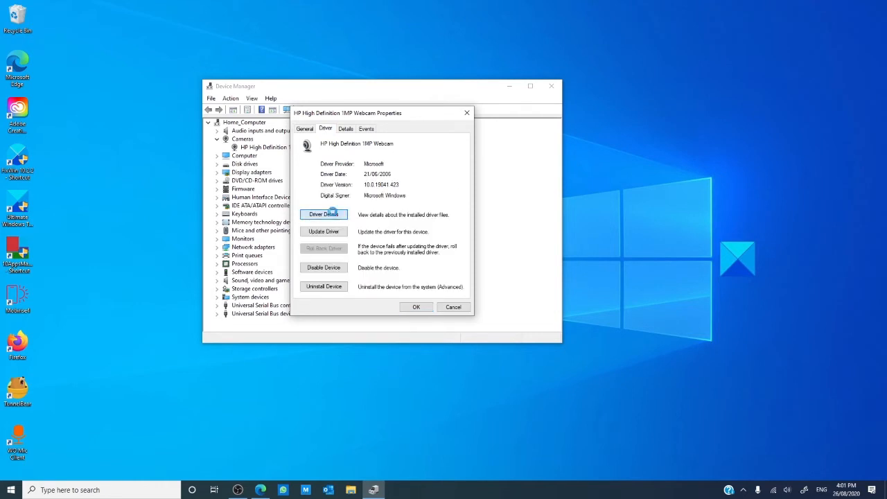
pyautogui.click(323, 214)
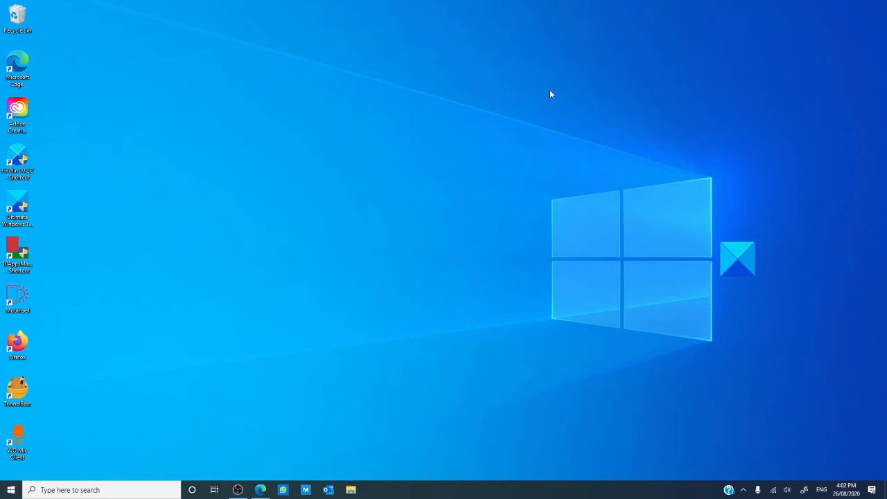
# Step: Bring up the webcam's action menu to reach its properties and check driver rollback availability
pyautogui.rightClick(104, 87)
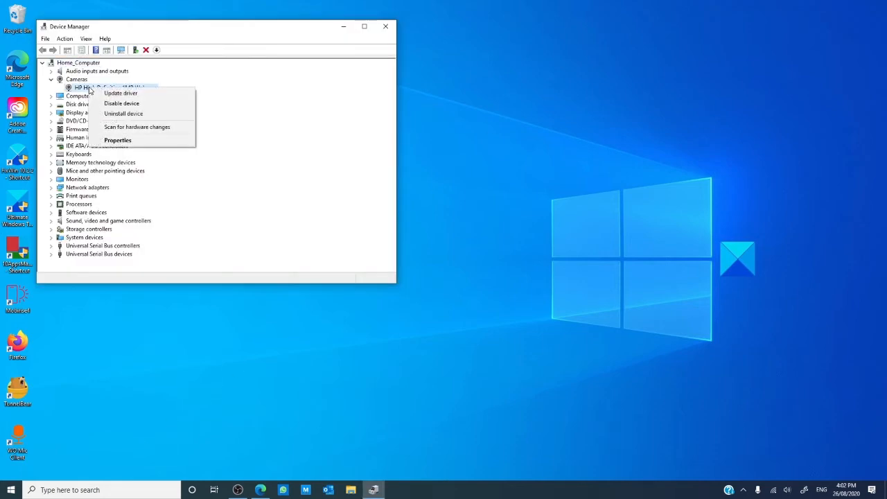
pyautogui.moveTo(121, 93)
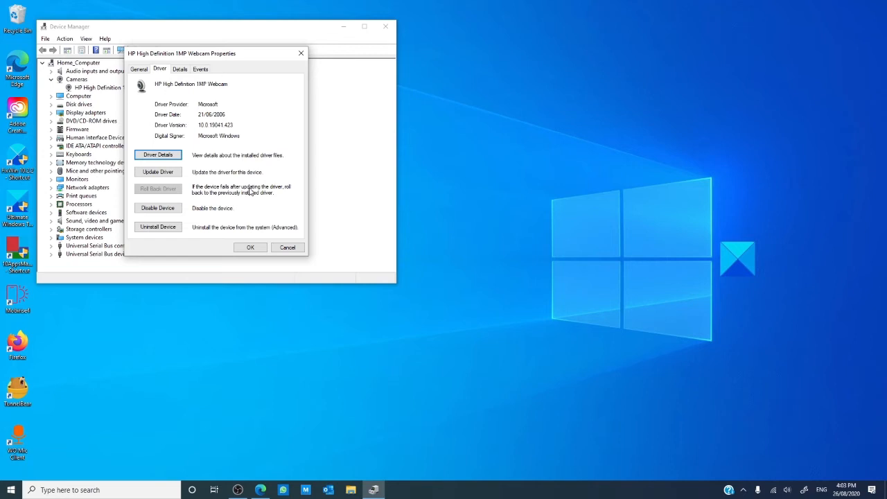
pyautogui.moveTo(144, 190)
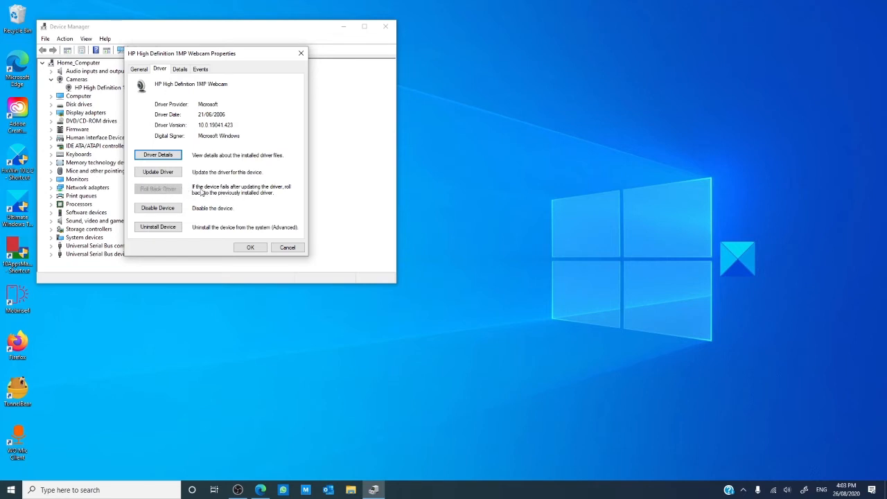
pyautogui.moveTo(260, 246)
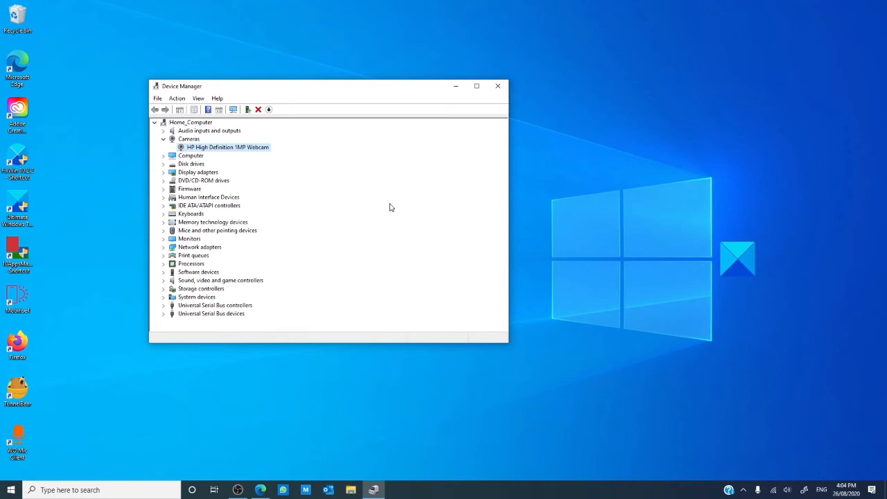
# Step: Start a driver update for the HP High Definition 1MP Webcam from its action menu
pyautogui.rightClick(228, 147)
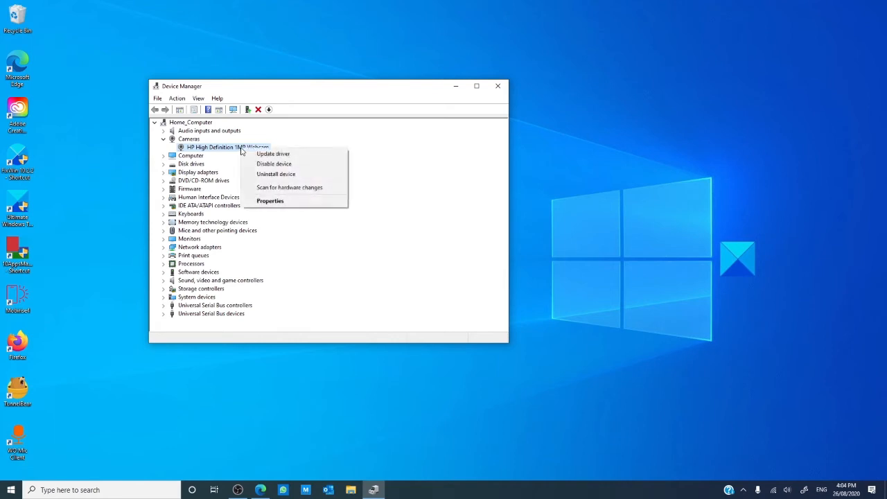
pyautogui.moveTo(272, 152)
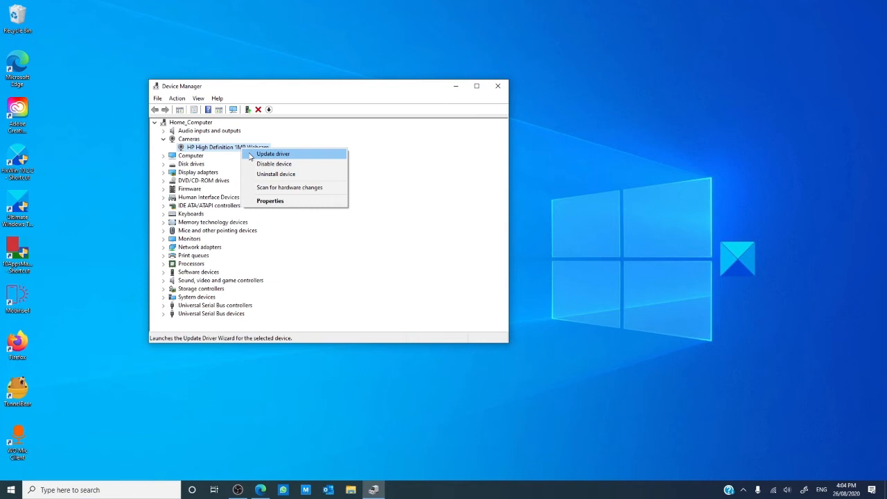
pyautogui.click(270, 200)
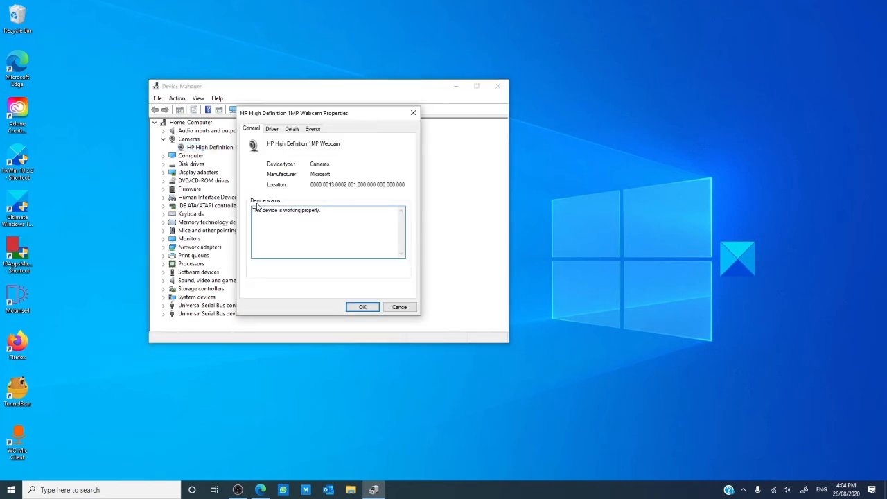
# Step: Review the webcam's Driver information again, then close its Properties dialog
pyautogui.click(272, 128)
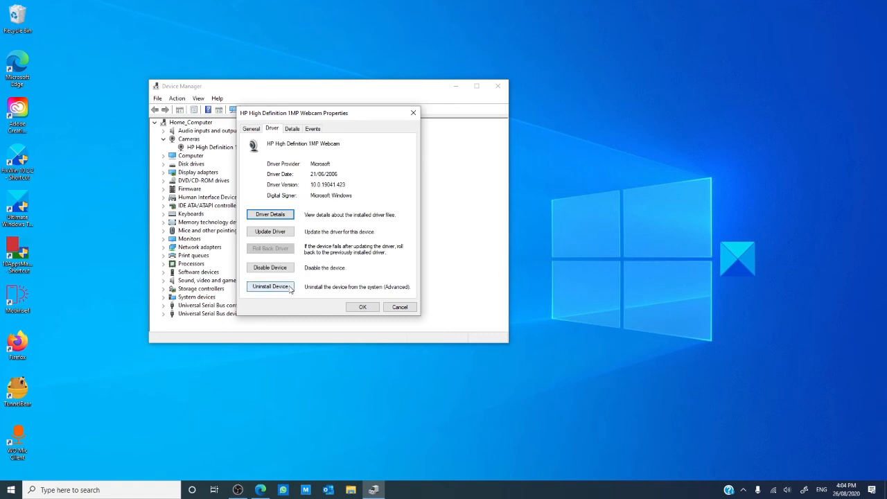
pyautogui.moveTo(413, 113)
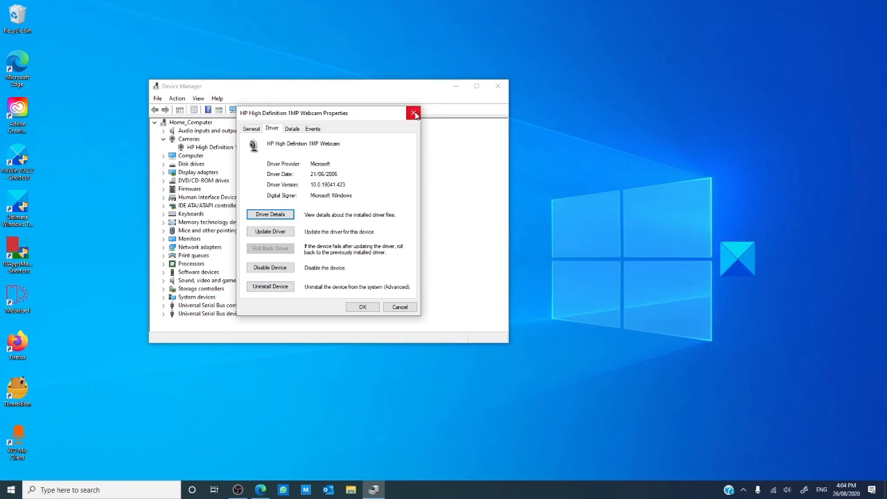
pyautogui.click(177, 97)
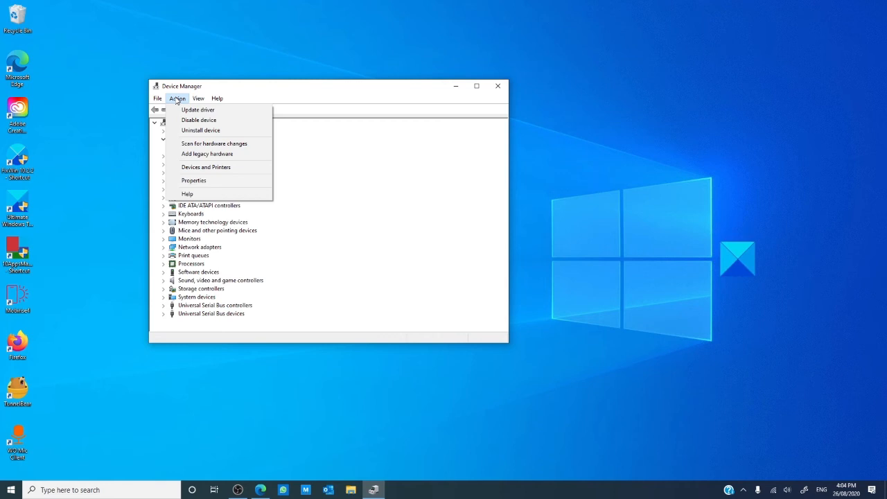
pyautogui.moveTo(213, 142)
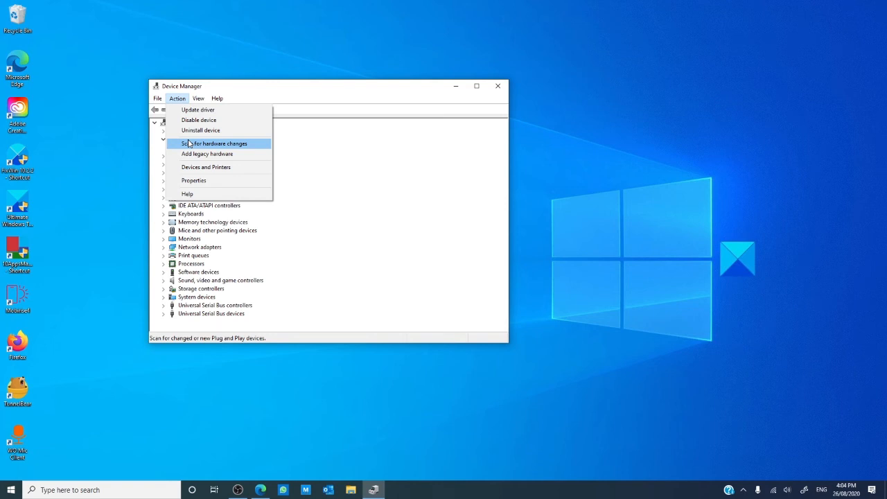
# Step: Run Scan for hardware changes from the Action menu to redetect the webcam
pyautogui.click(261, 491)
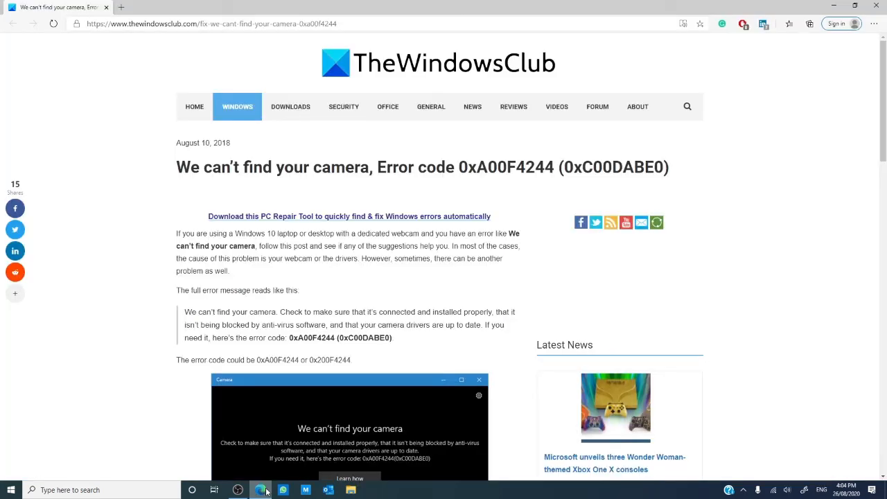